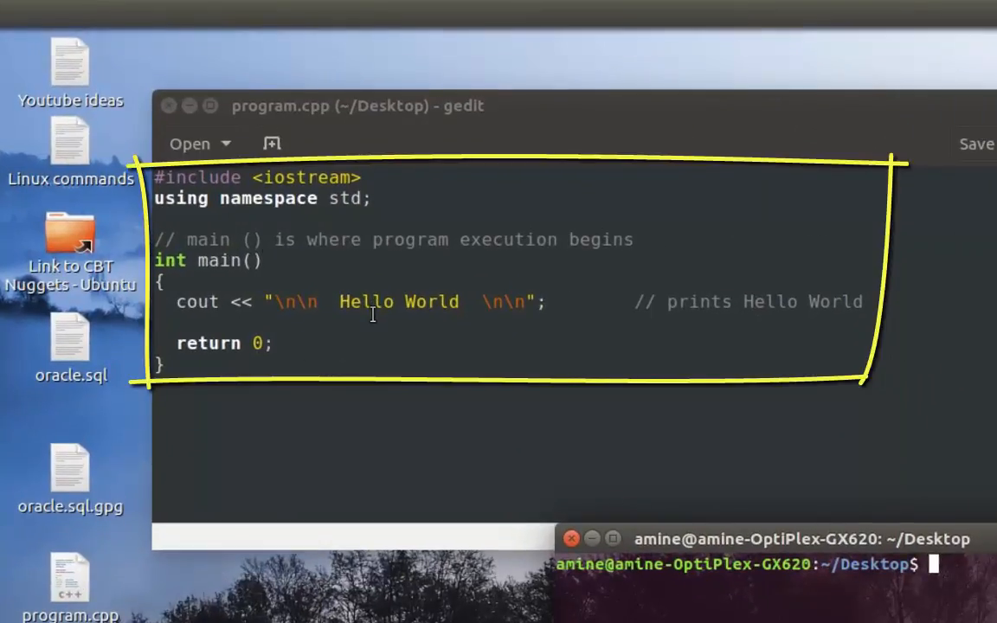
{"action": "mouse_move", "coordinate": [463, 387]}
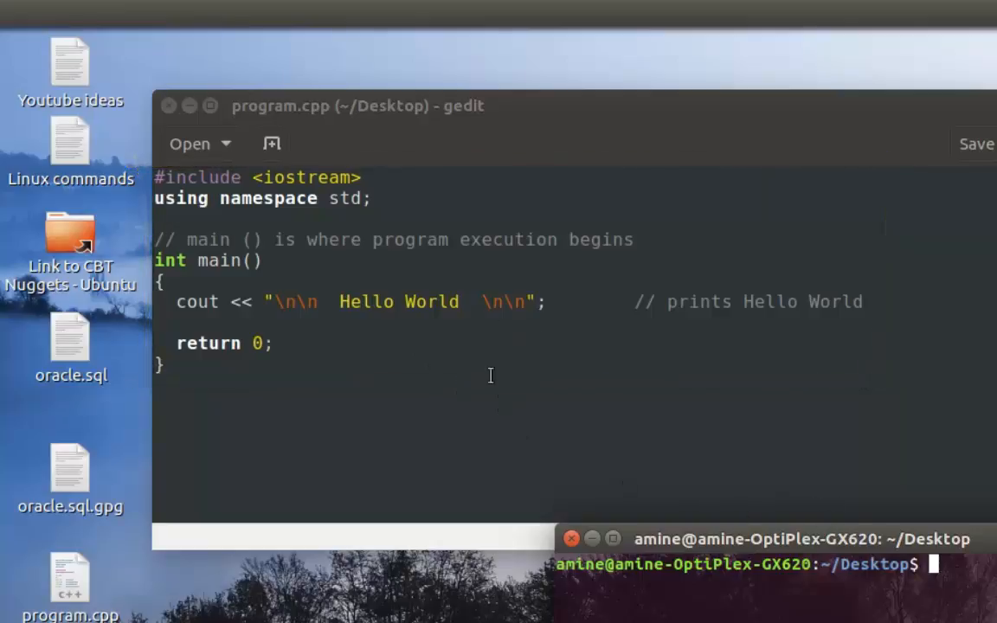
{"action": "mouse_move", "coordinate": [699, 427]}
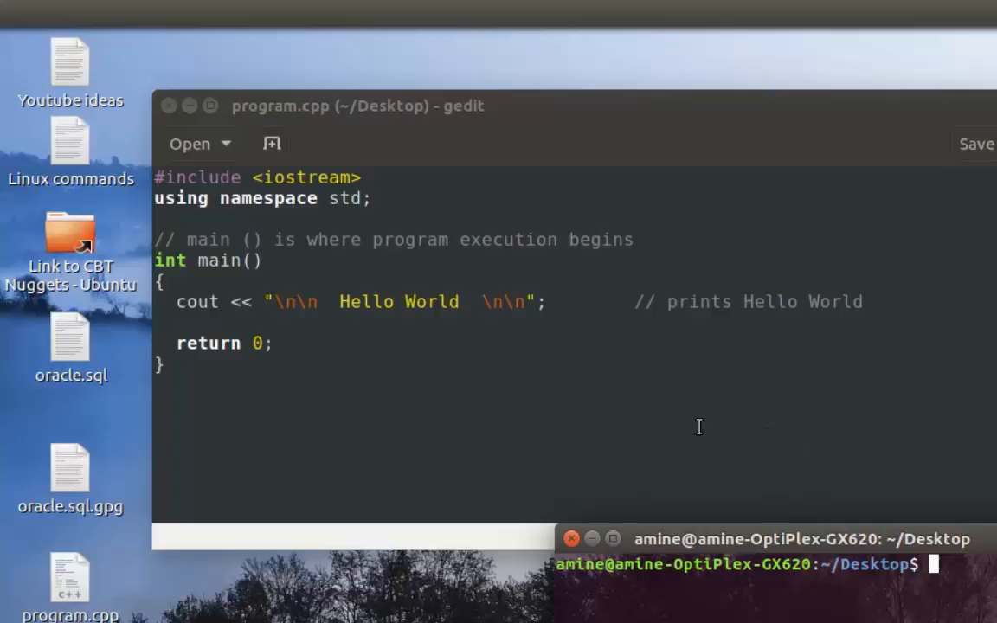
{"action": "mouse_move", "coordinate": [787, 538]}
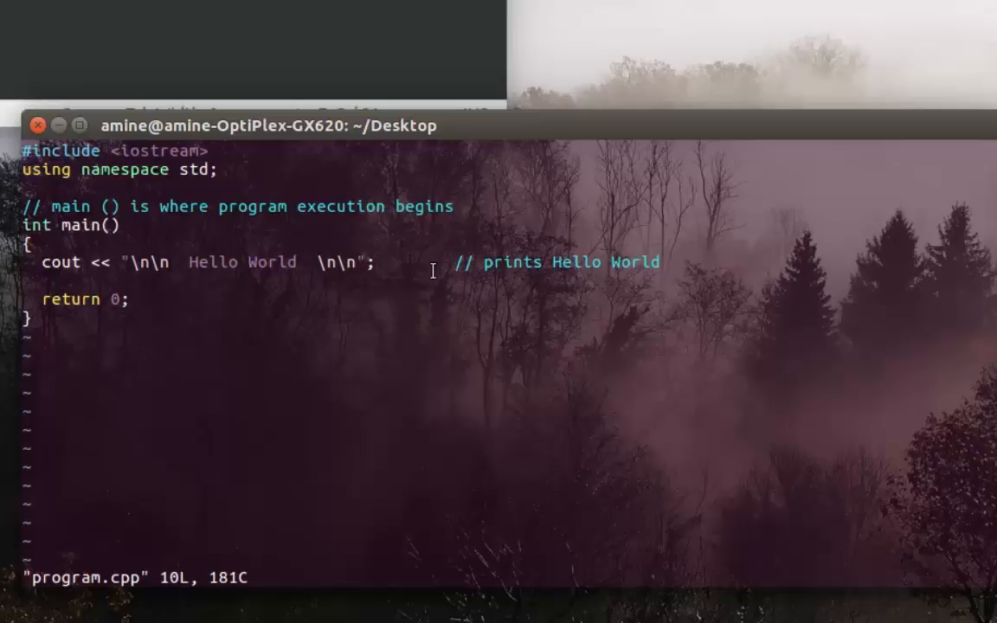
- Quit vim on program.cpp with :q, returning to the shell prompt
{"action": "type", "text": ":q"}
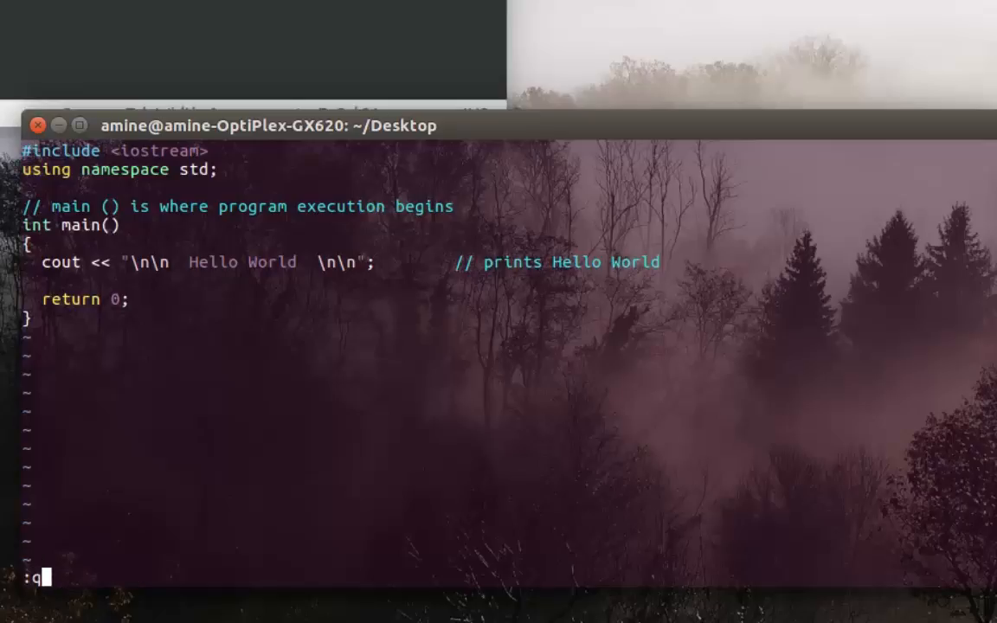
{"action": "key", "text": "Return"}
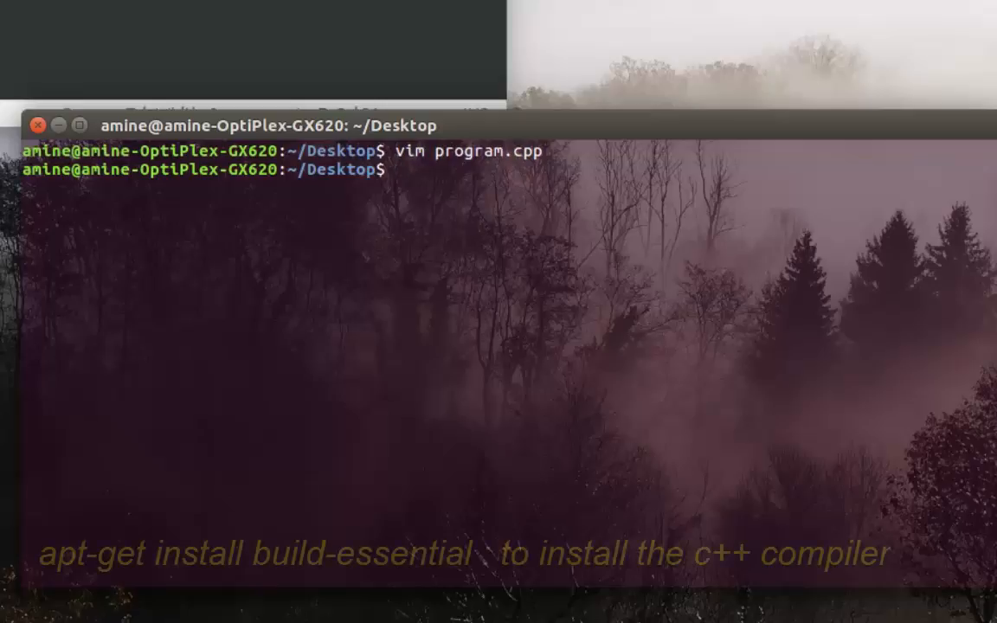
{"action": "type", "text": "apt"}
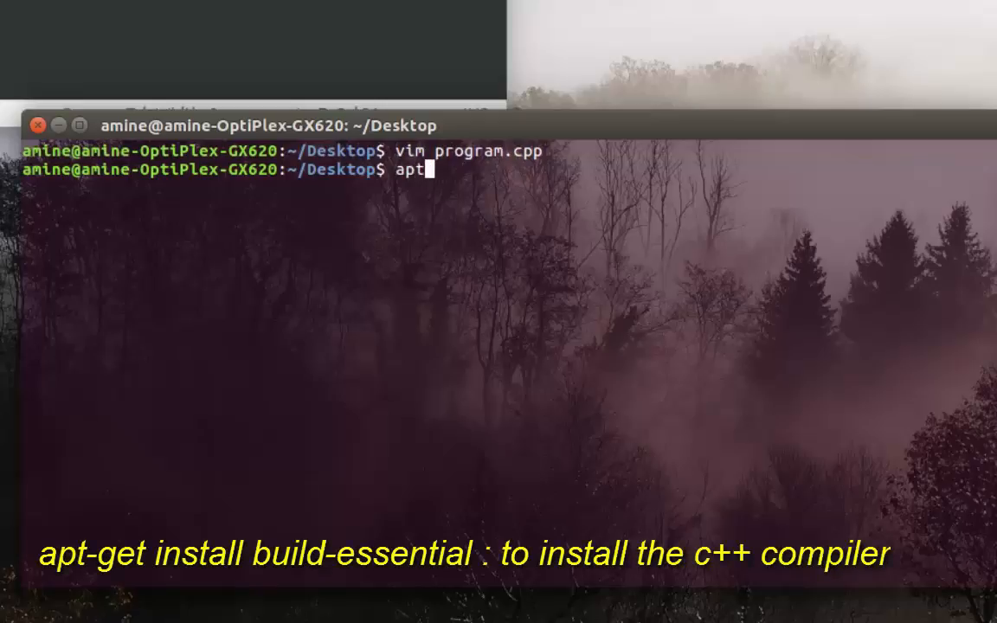
{"action": "type", "text": "-get install"}
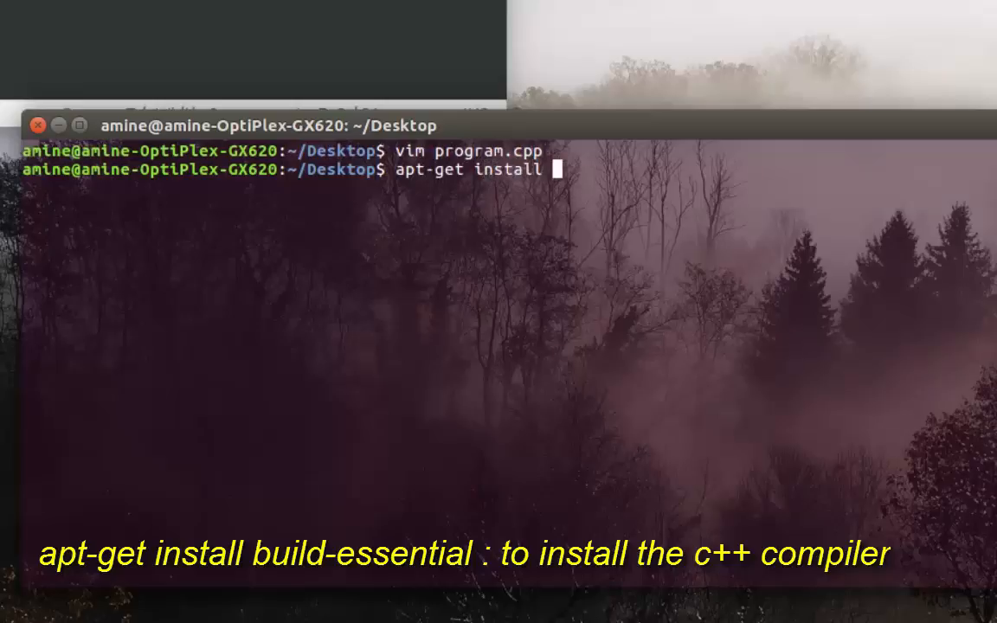
{"action": "type", "text": "build"}
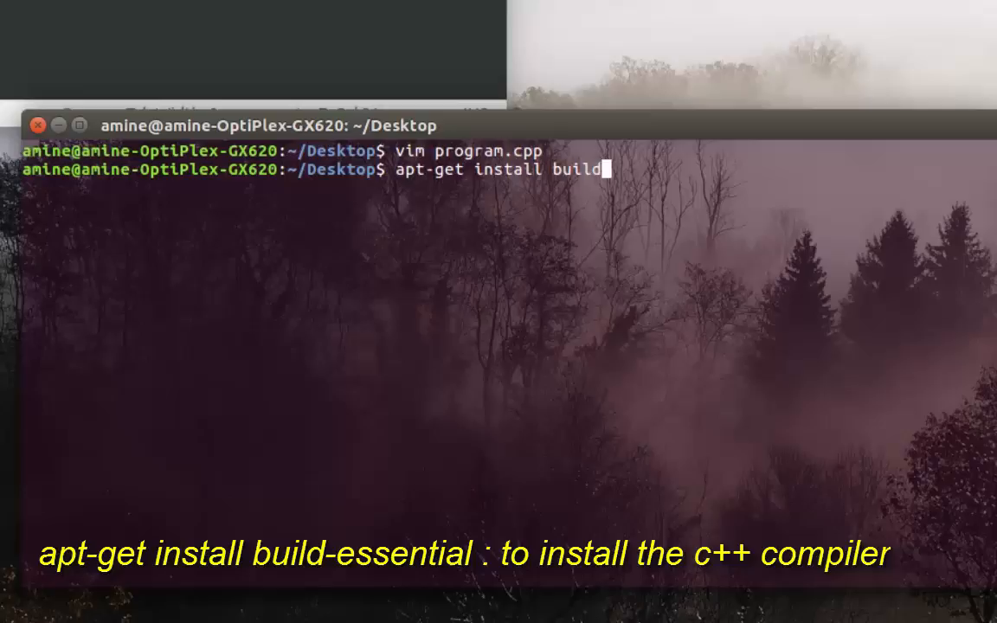
{"action": "type", "text": "-essen"}
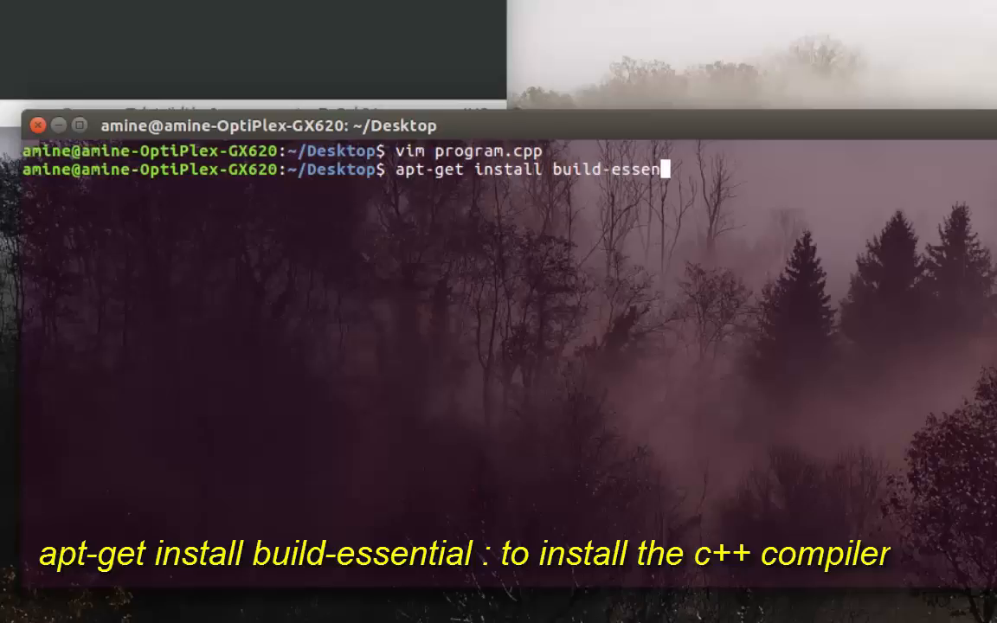
{"action": "type", "text": "tial"}
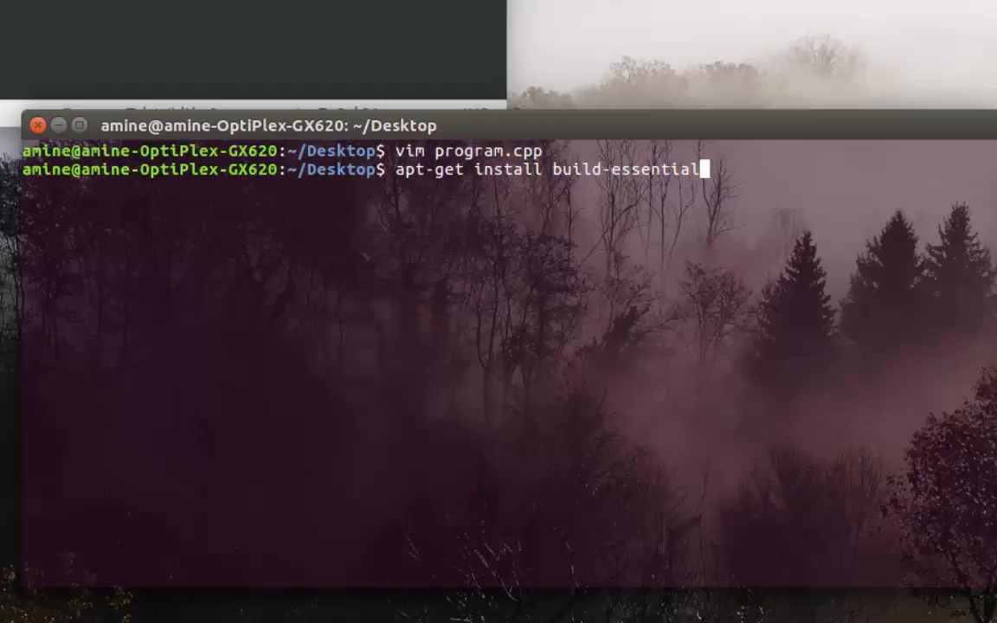
{"action": "key", "text": "BackSpace"}
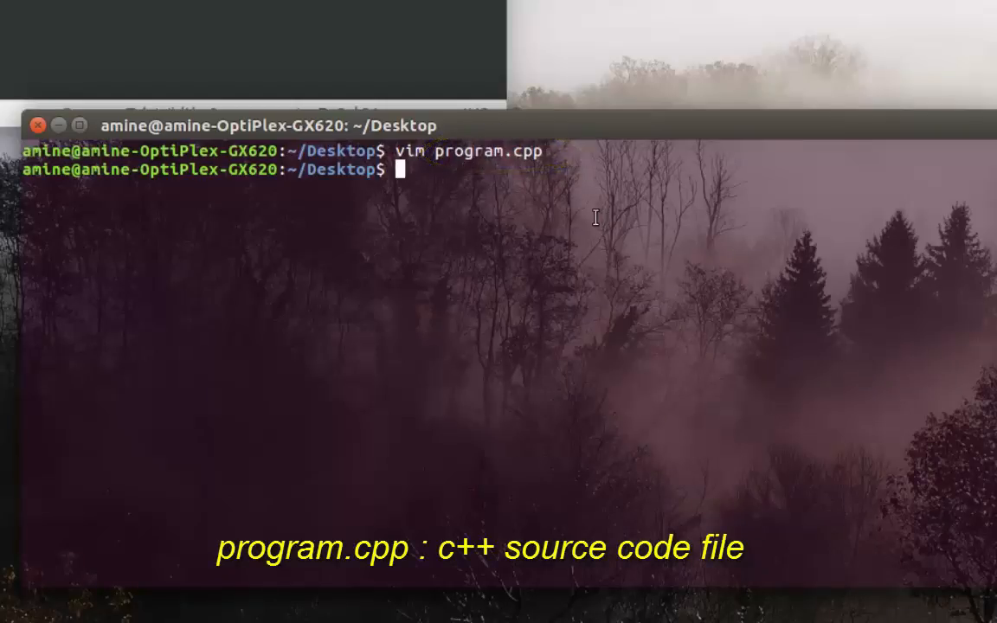
- Compile program.cpp with g++ into an executable named test1
{"action": "type", "text": "g++"}
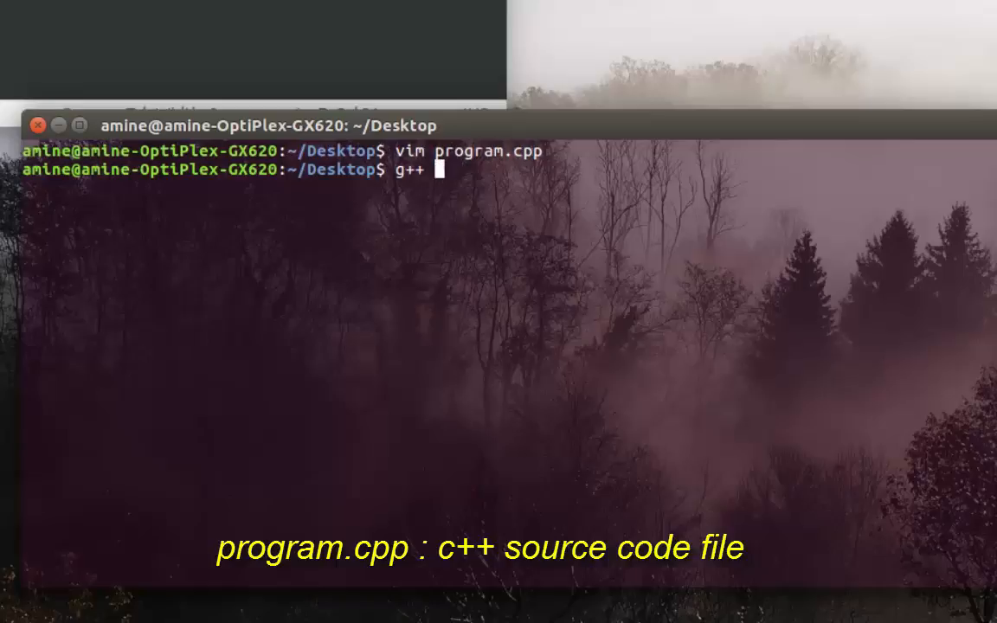
{"action": "type", "text": "p"}
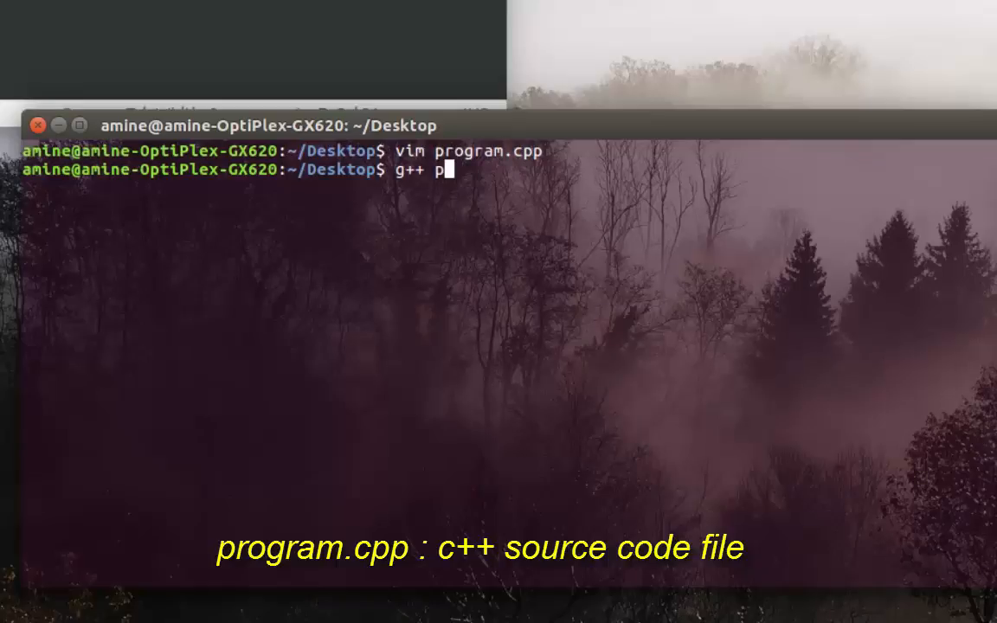
{"action": "type", "text": "ogram.cpp"}
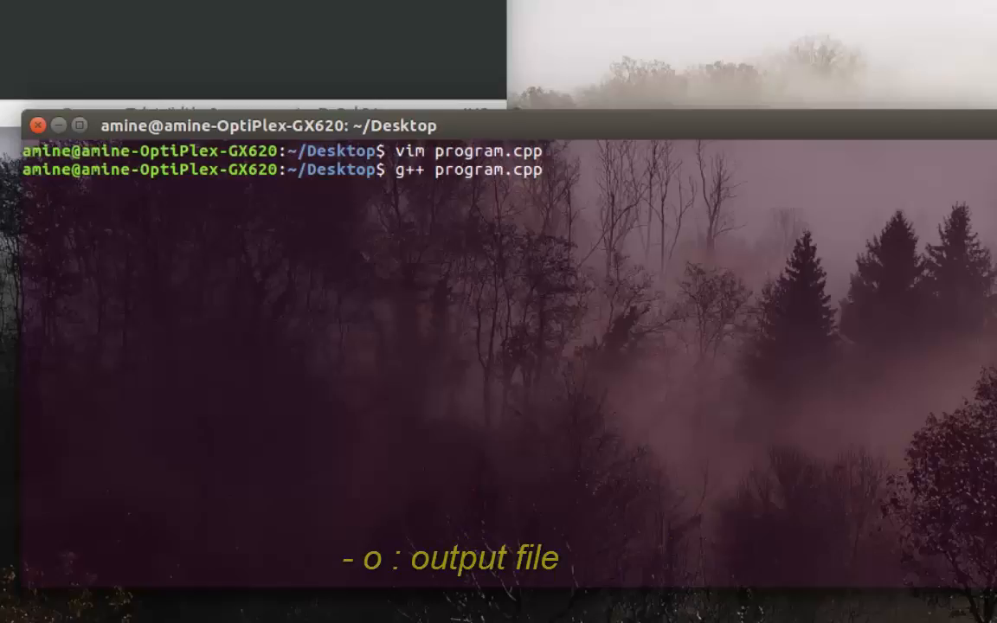
{"action": "type", "text": "-o"}
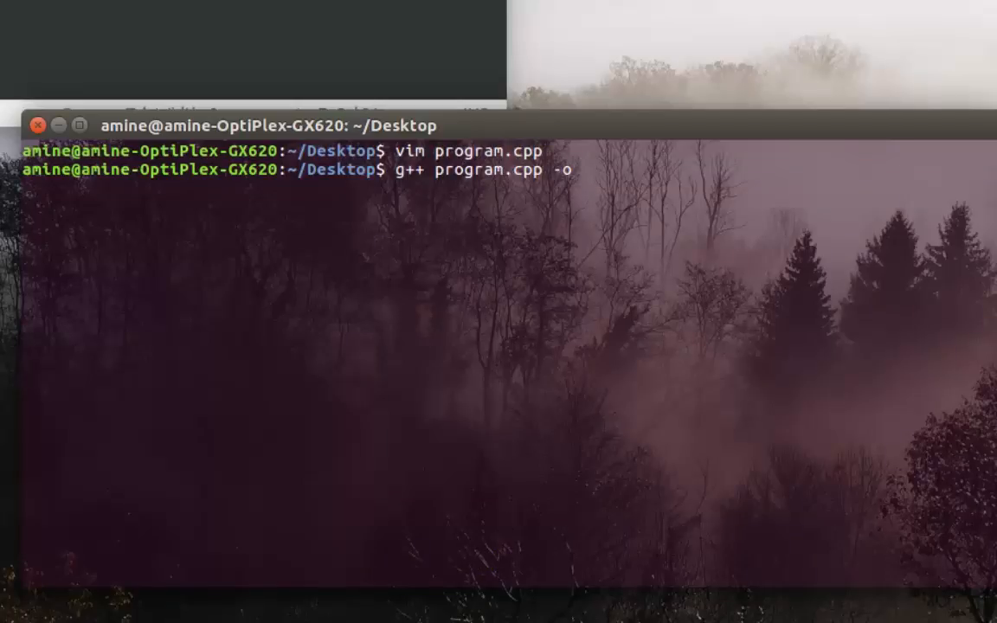
{"action": "type", "text": "test"}
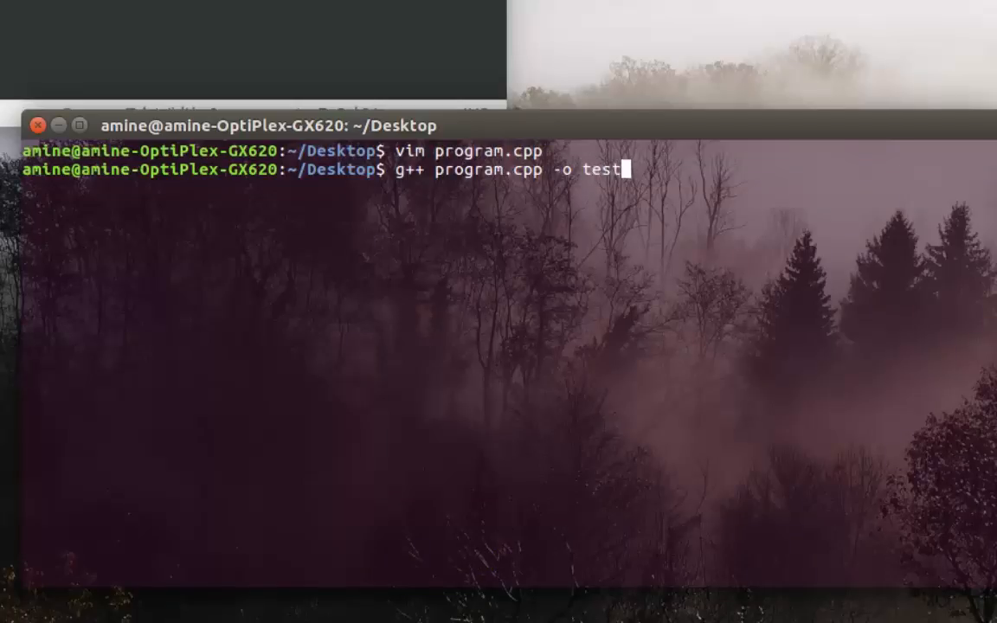
{"action": "type", "text": "1"}
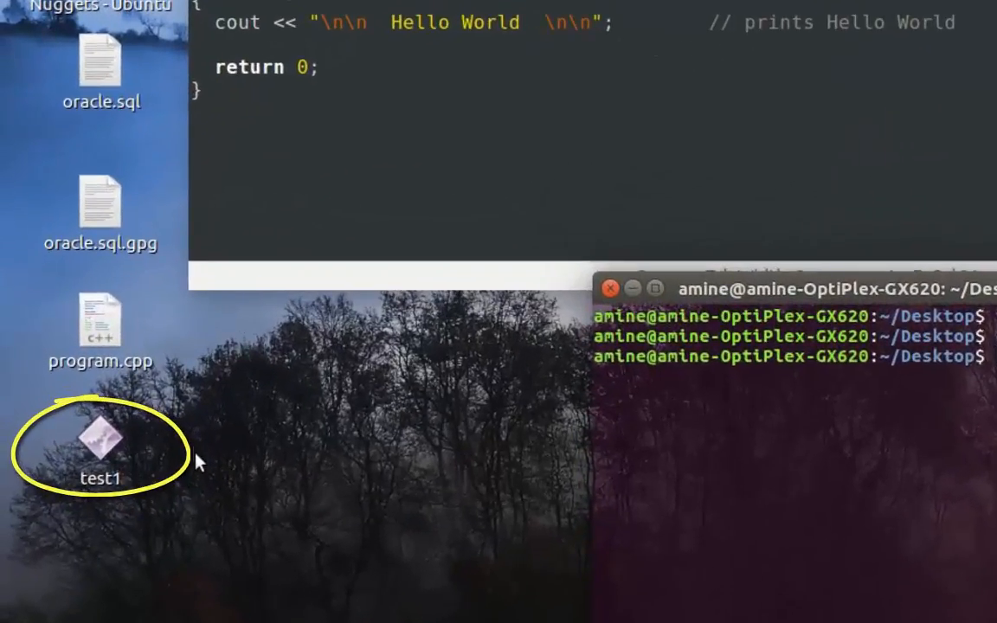
{"action": "mouse_move", "coordinate": [152, 436]}
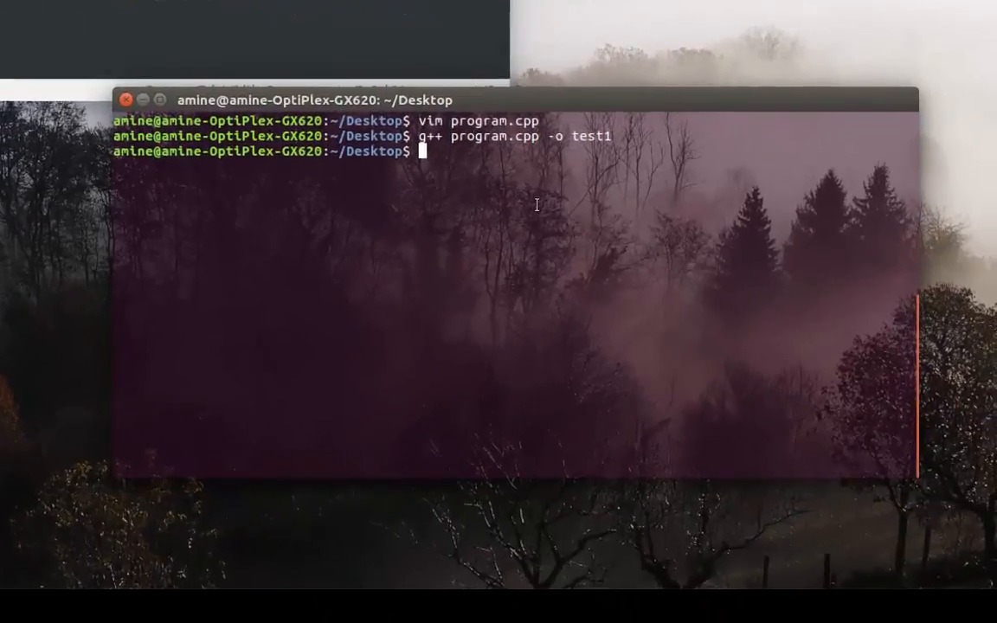
- List the Desktop with ls, then ls -l to confirm test1 has execute permission
{"action": "type", "text": "ls"}
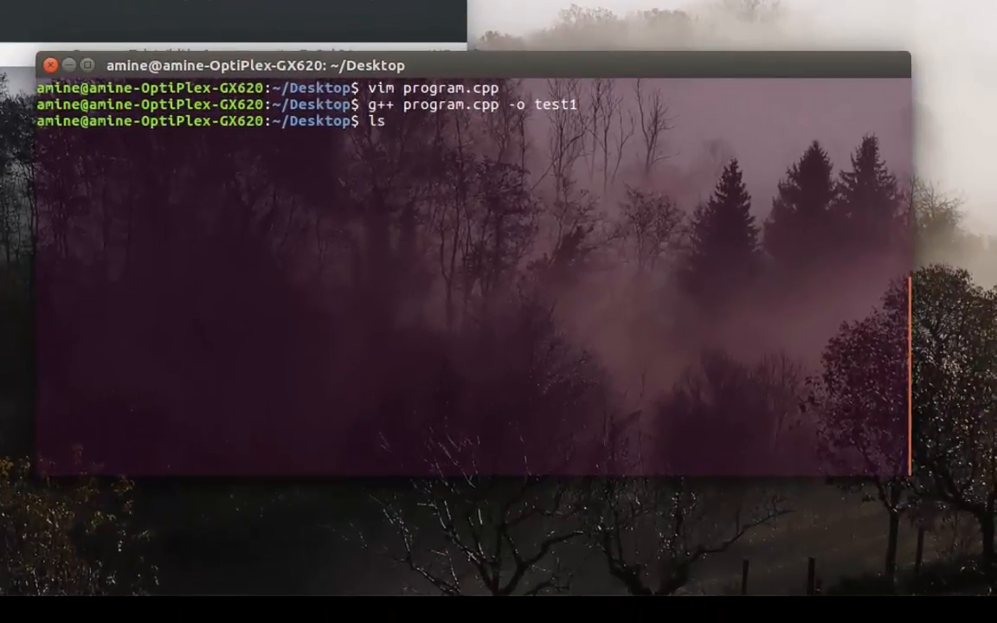
{"action": "key", "text": "Return"}
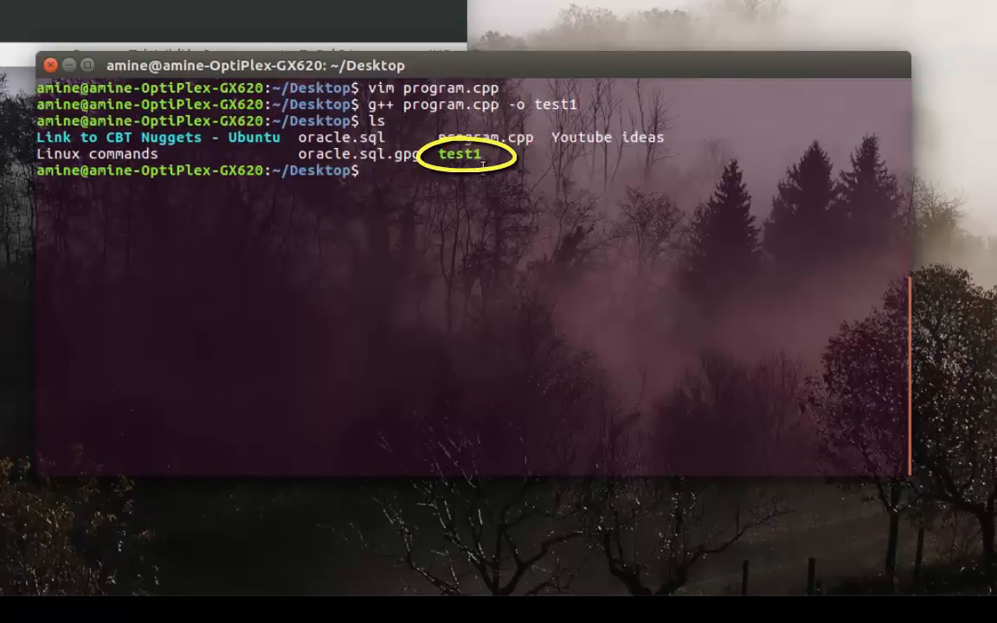
{"action": "type", "text": "ls"}
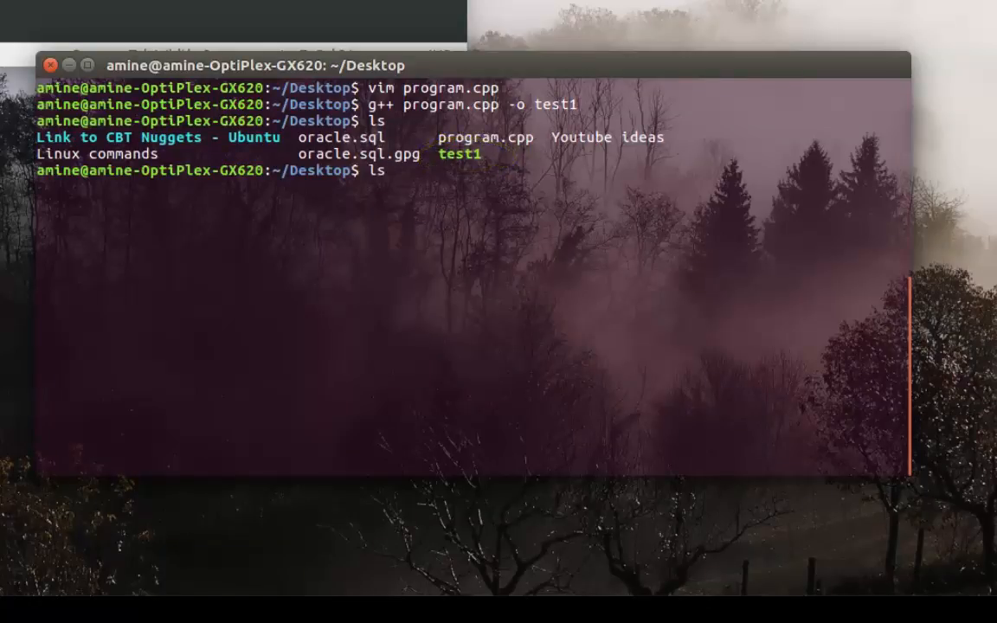
{"action": "type", "text": "-l"}
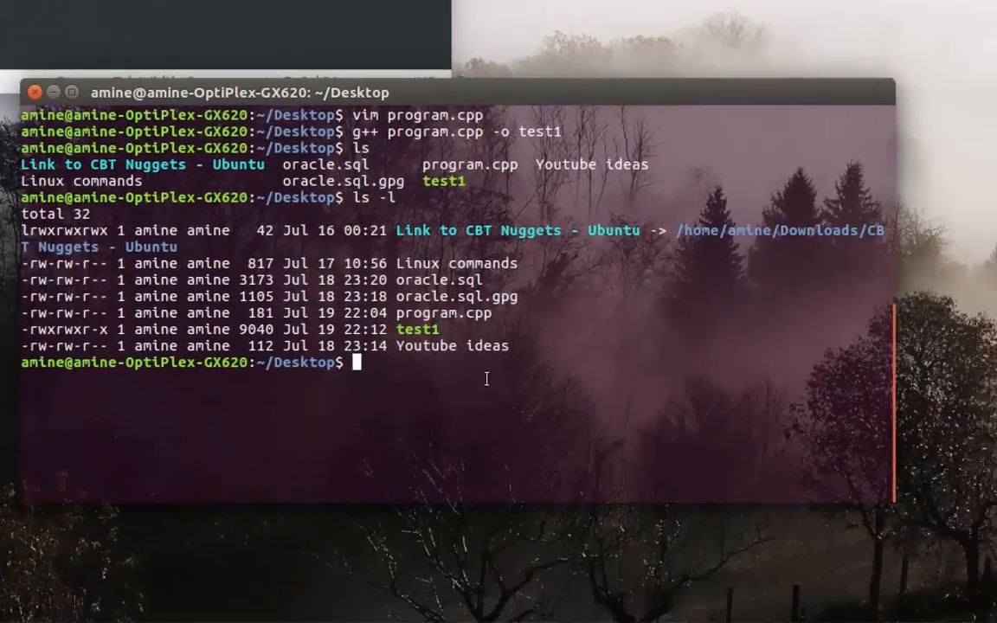
{"action": "mouse_move", "coordinate": [592, 336]}
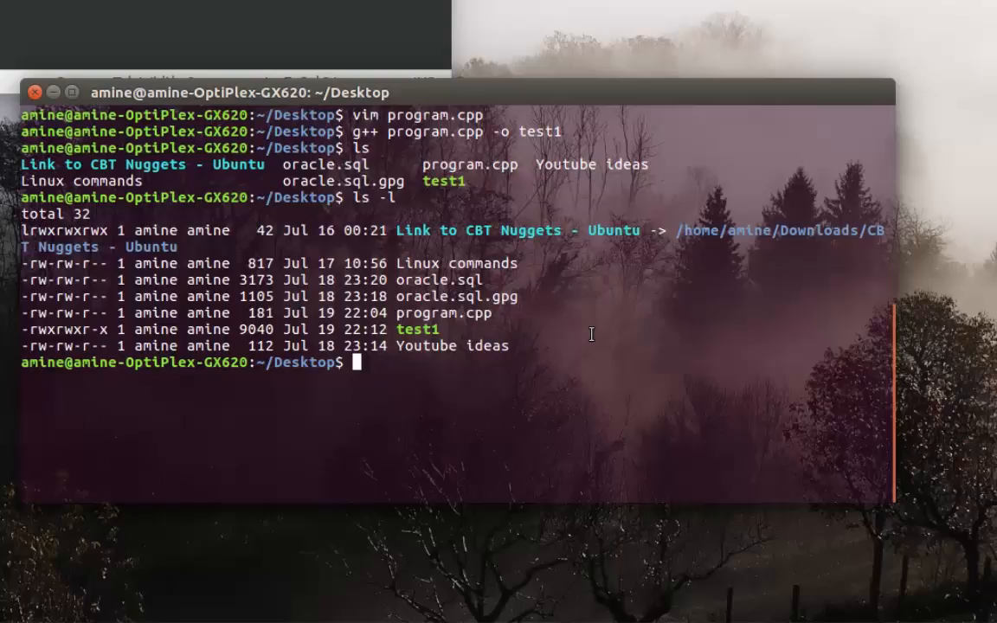
- Run ./test1 so it prints Hello World
{"action": "type", "text": "."}
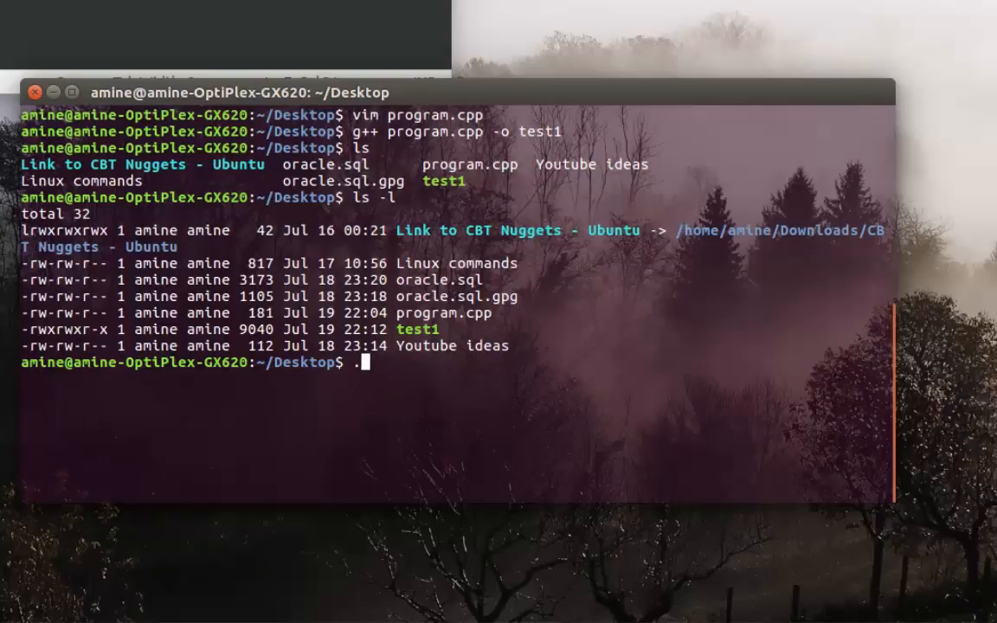
{"action": "type", "text": "/"}
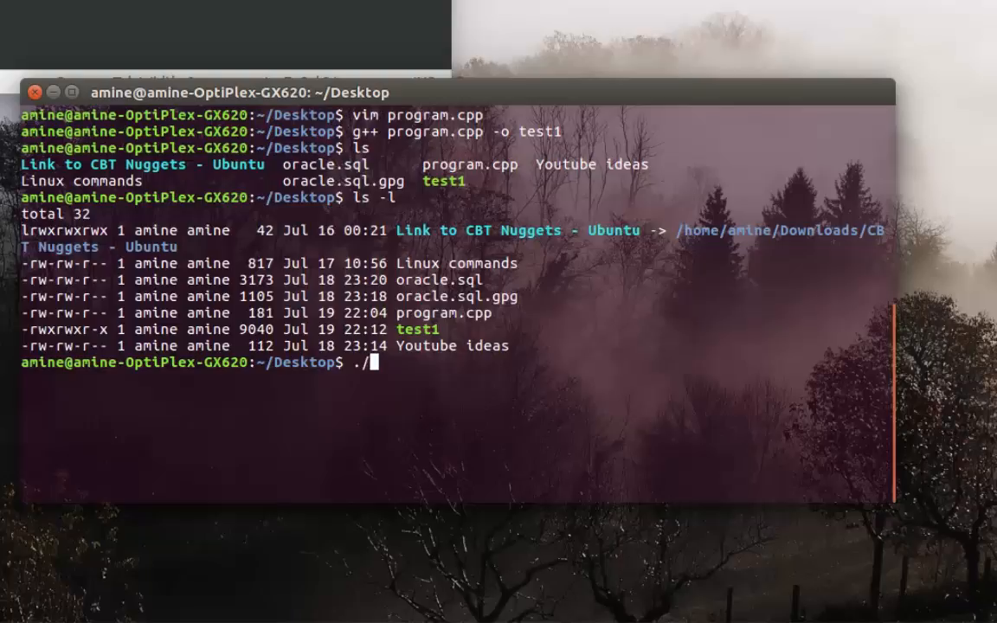
{"action": "type", "text": "tes"}
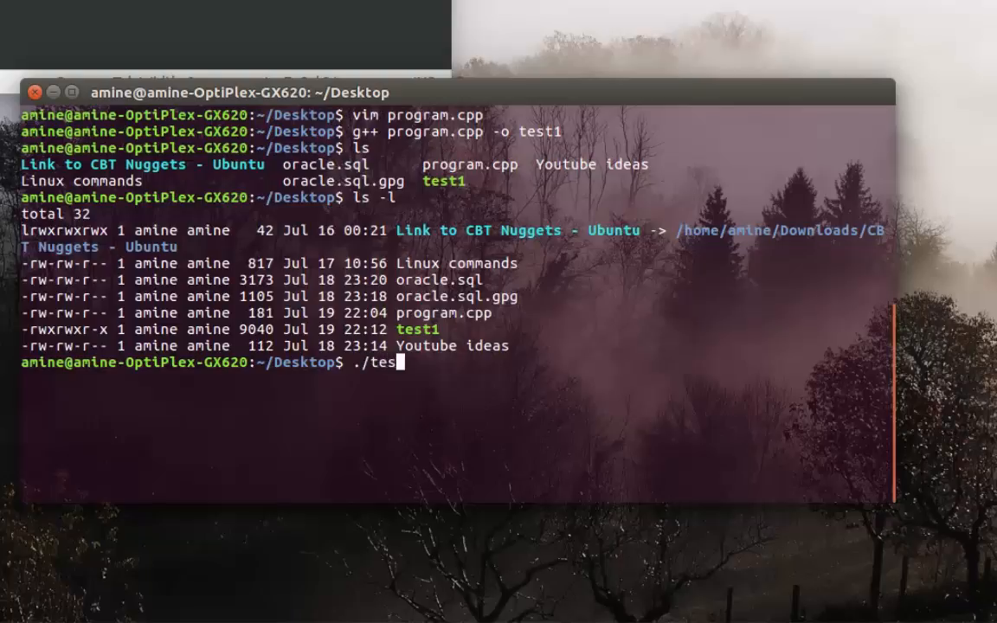
{"action": "type", "text": "t1"}
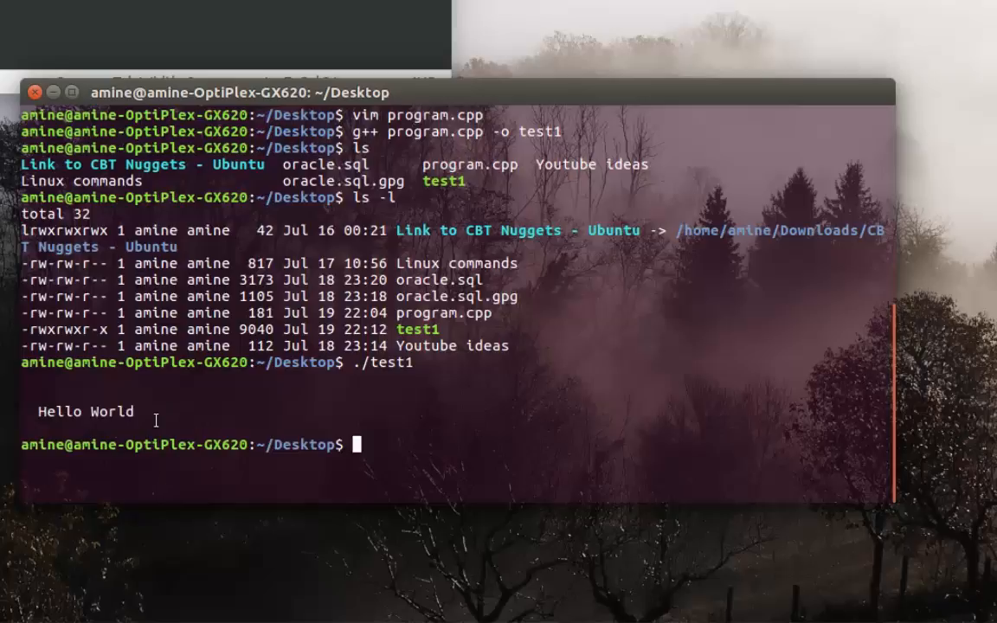
{"action": "mouse_move", "coordinate": [800, 398]}
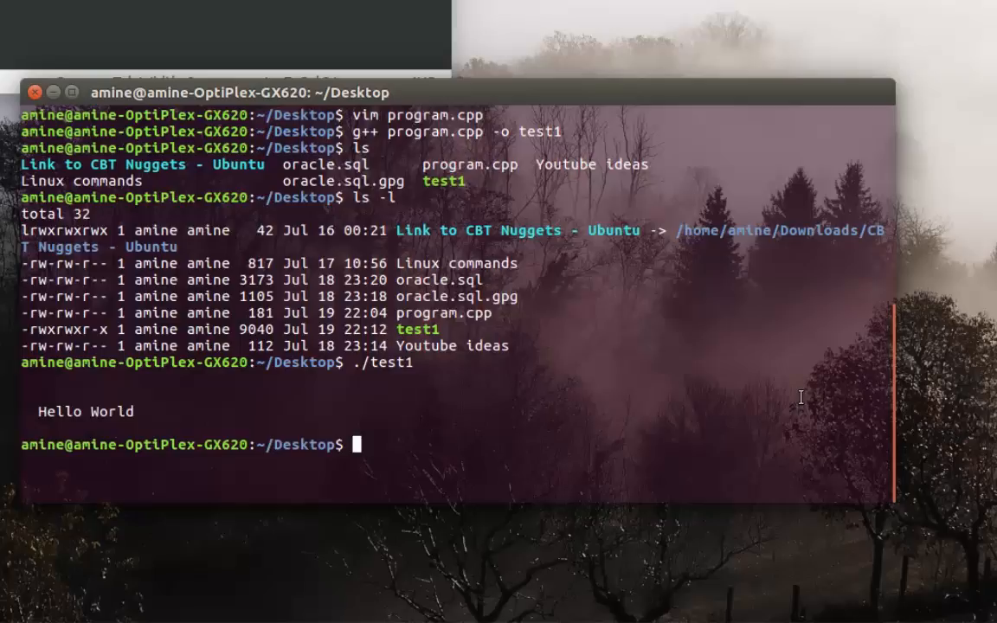
{"action": "mouse_move", "coordinate": [765, 373]}
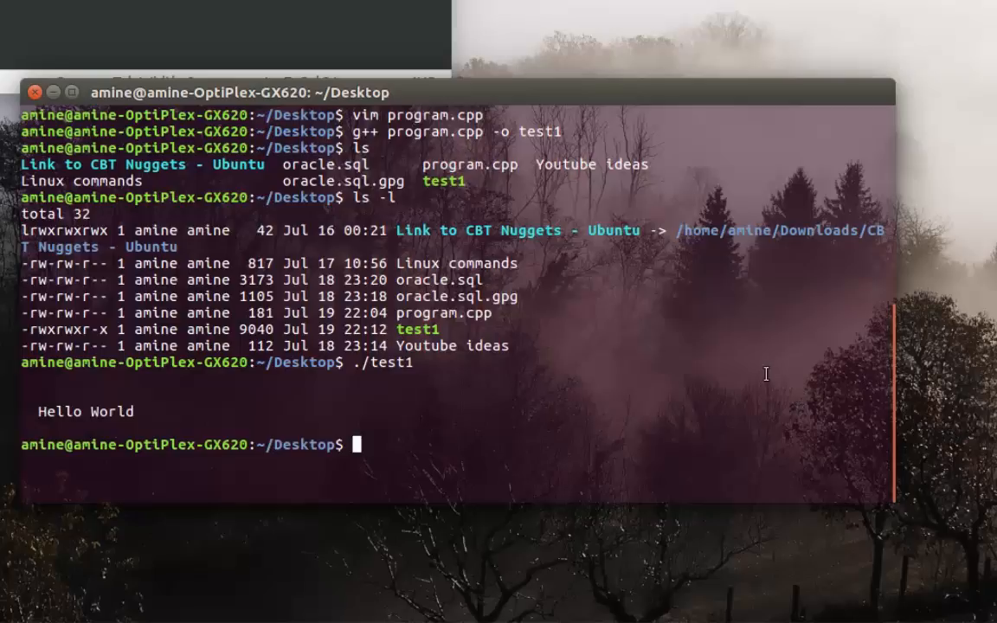